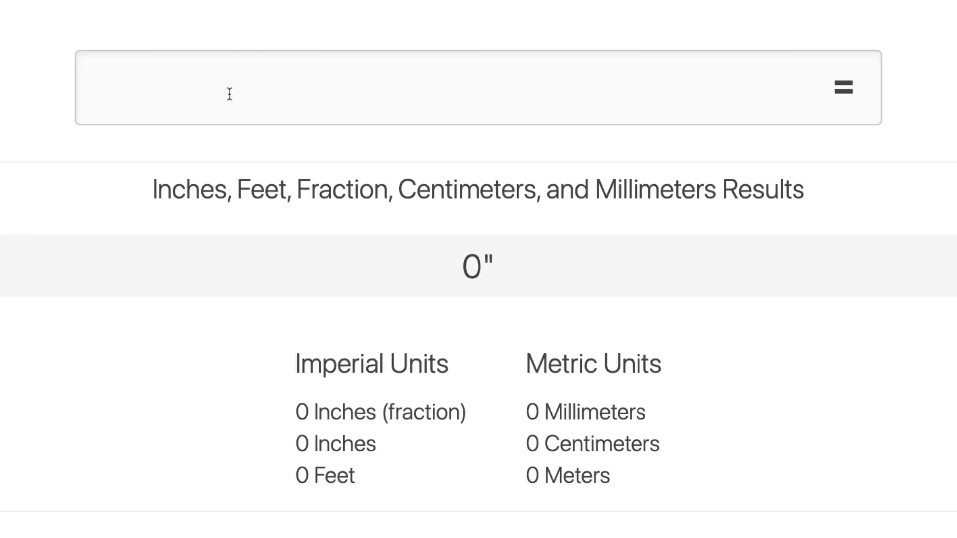
pyautogui.write('54')
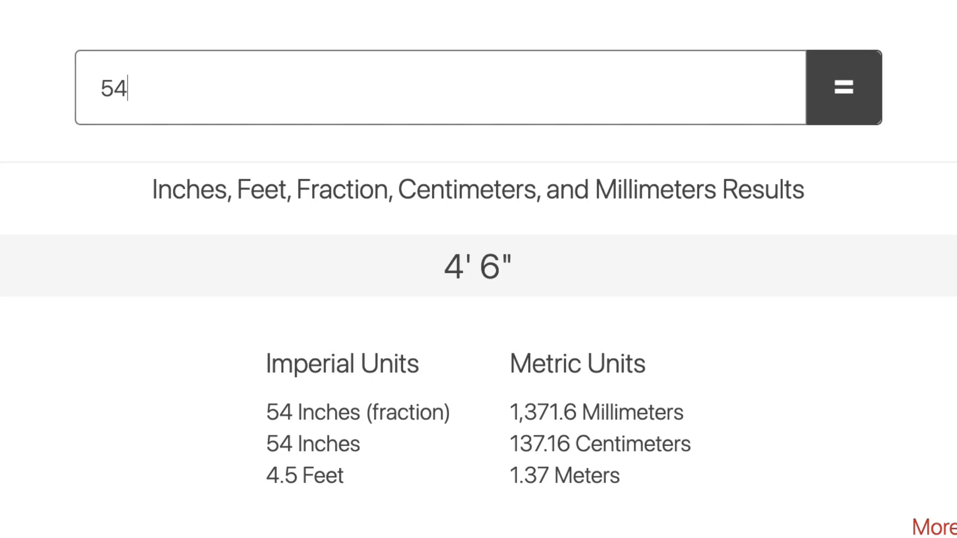